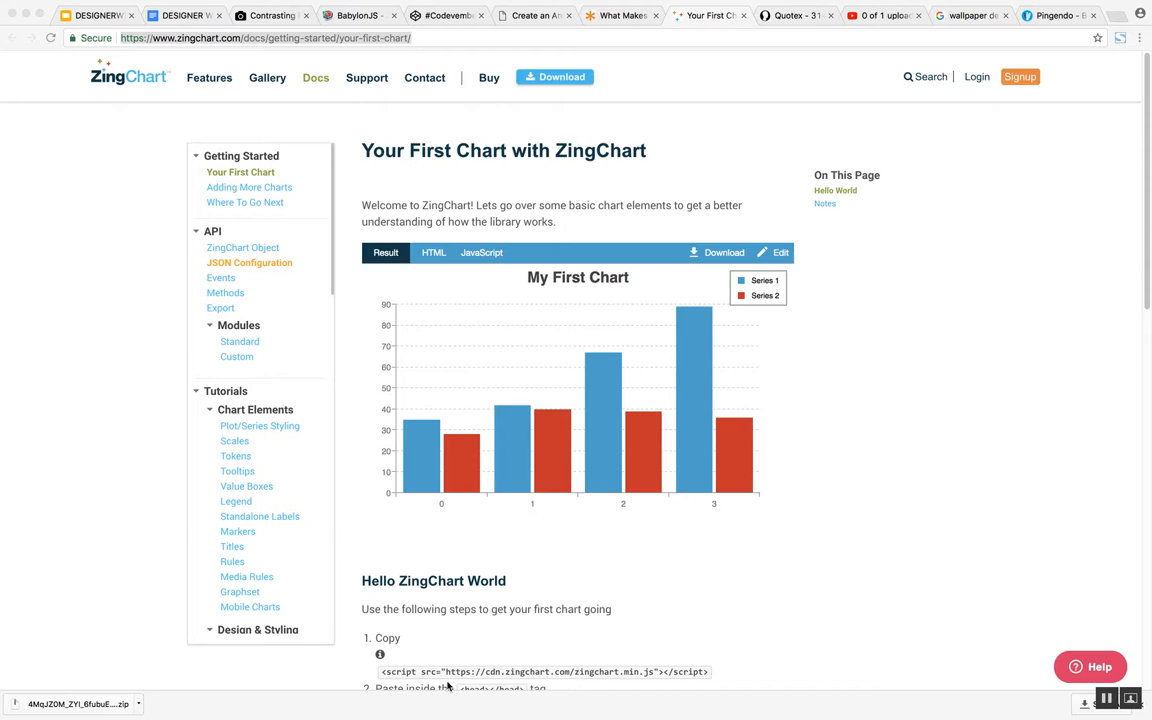
mouse_move(432, 619)
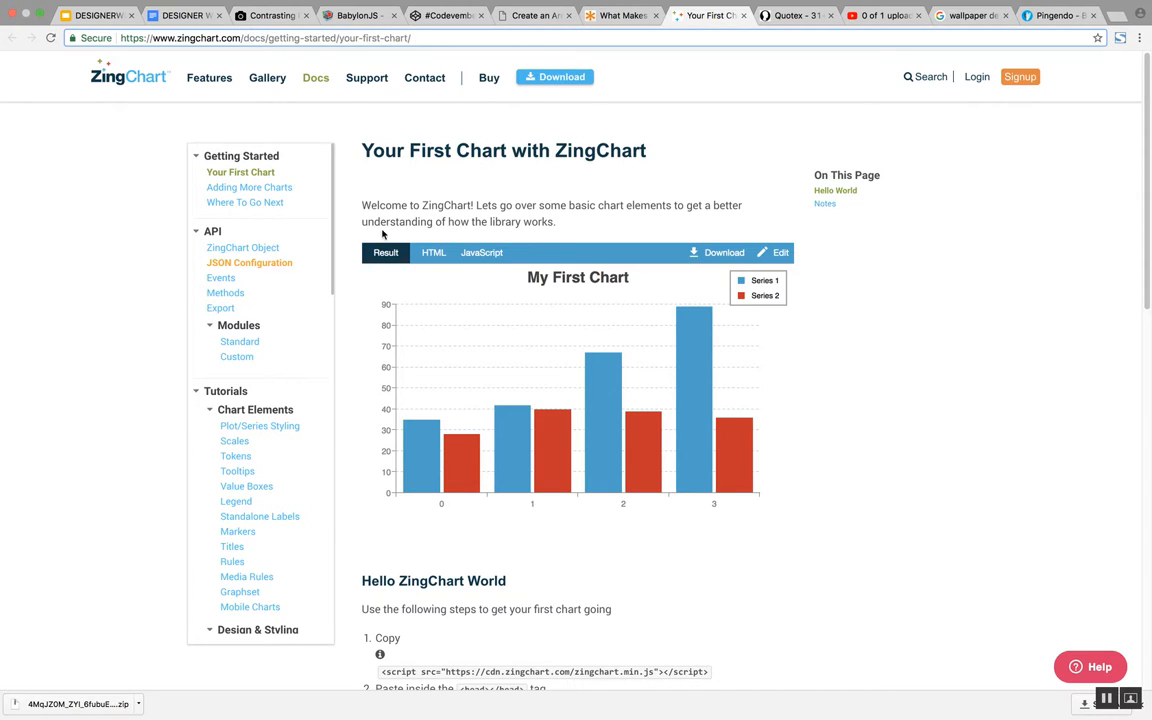
Go to the 3D Charts page under Design & Styling and scroll through its 3D bar chart overview.
scroll(down, 3)
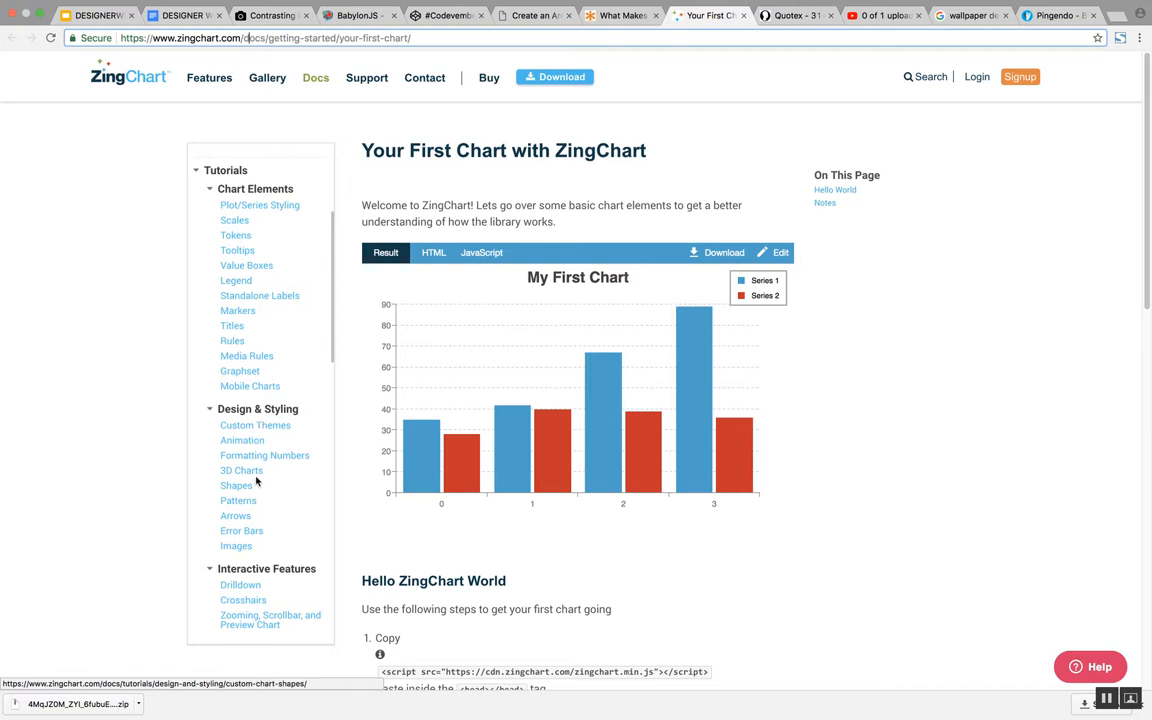
click(236, 485)
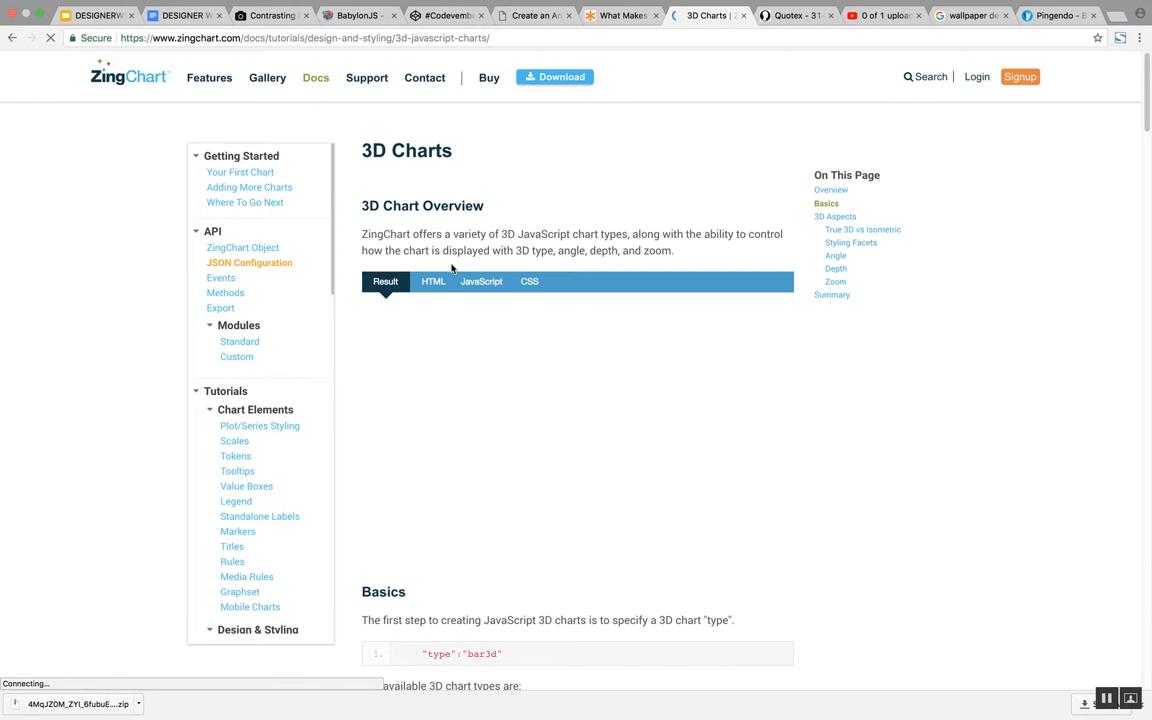
scroll(down, 3)
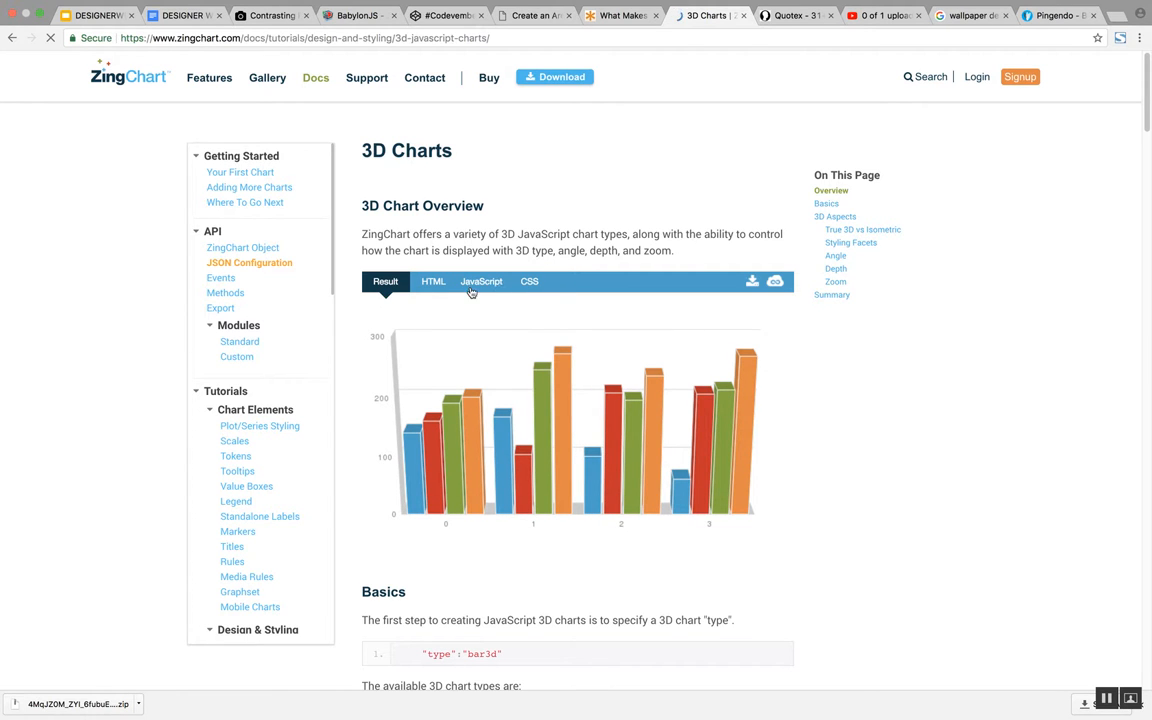
scroll(down, 3)
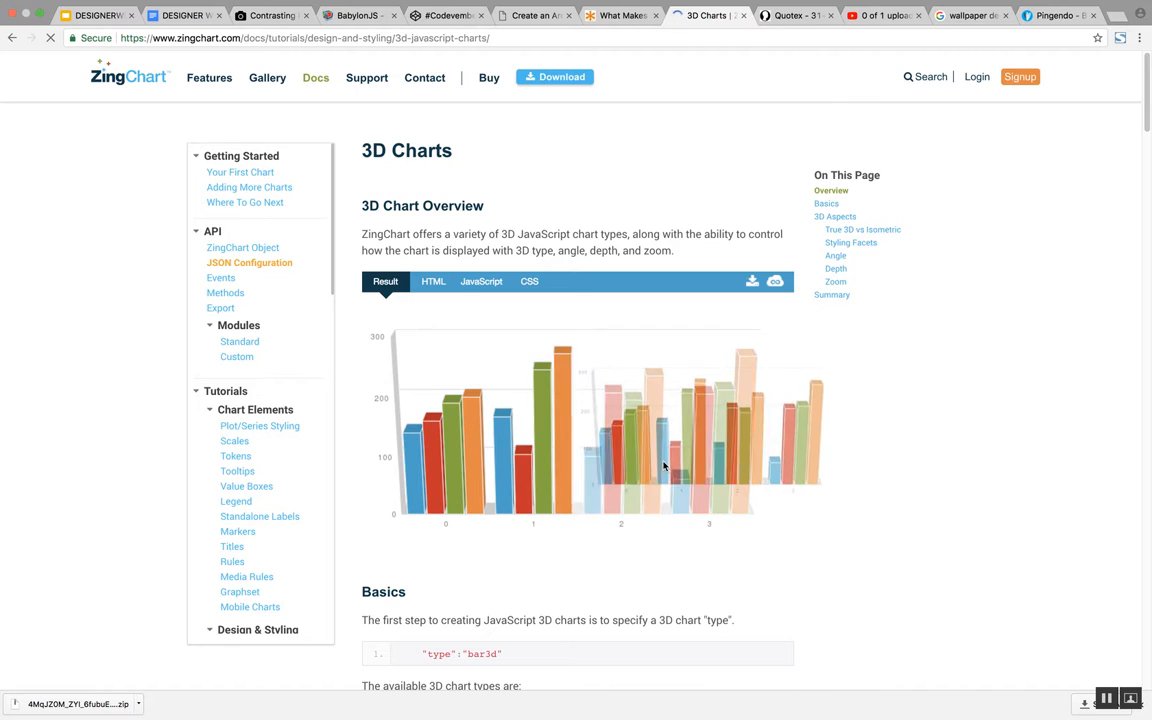
scroll(down, 3)
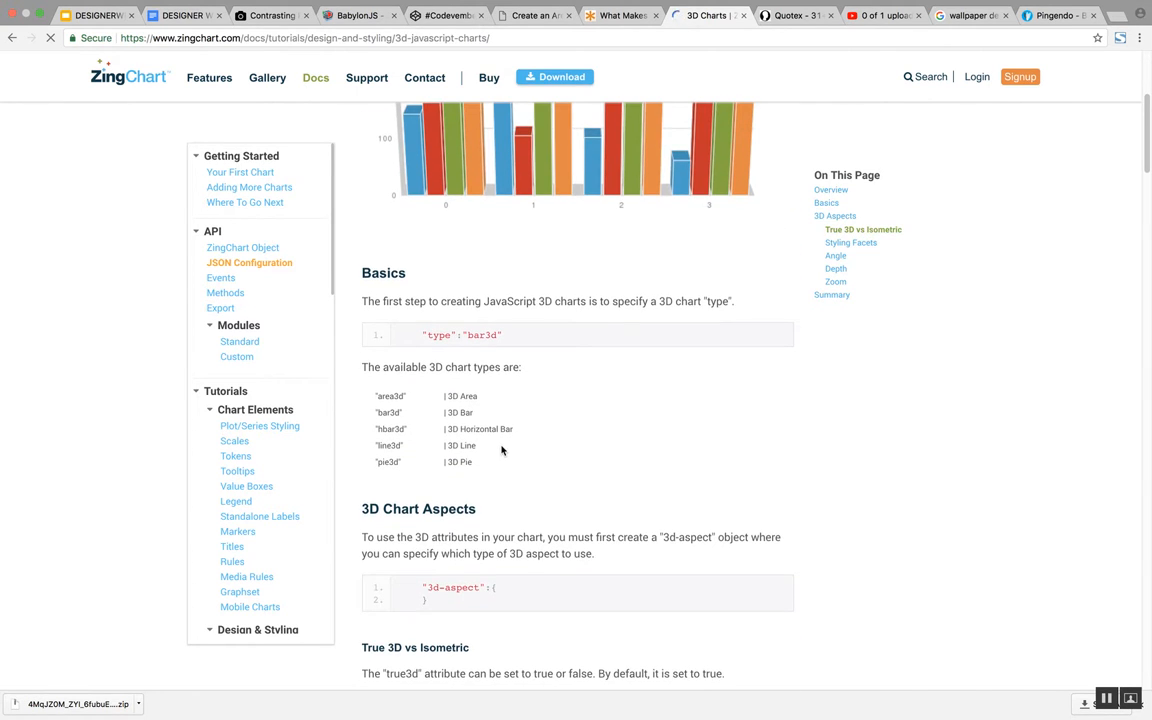
scroll(down, 3)
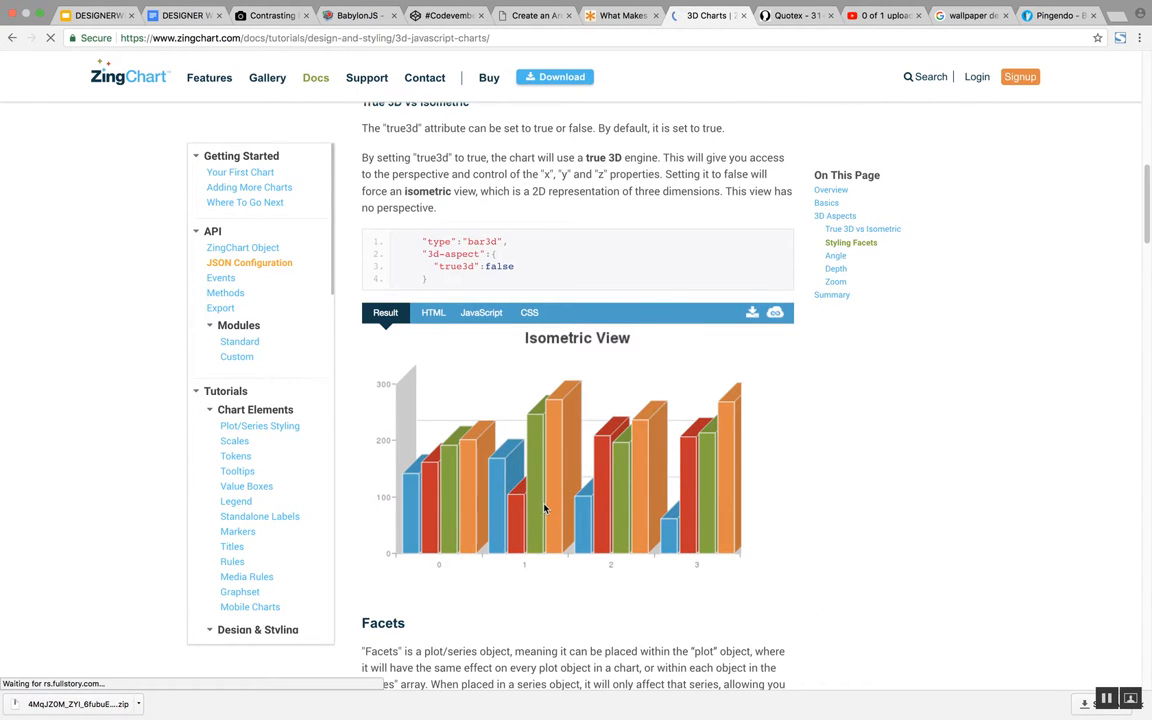
scroll(down, 3)
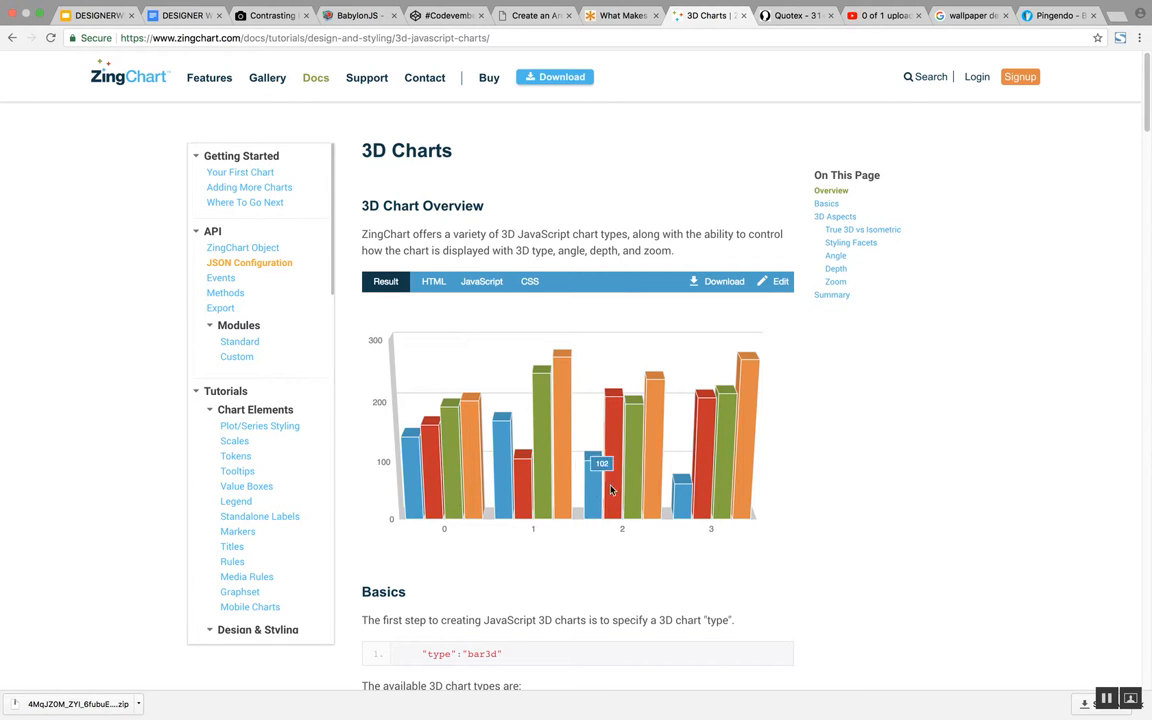
mouse_move(383, 451)
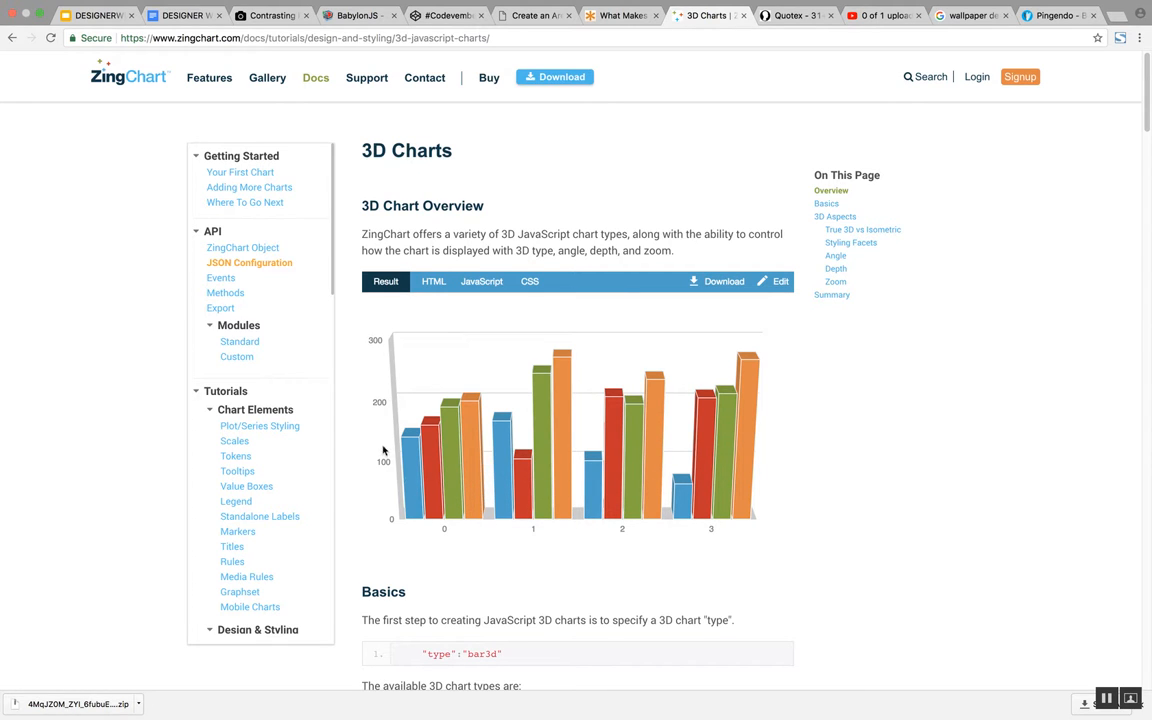
View the 3D bar chart's JavaScript config and the True 3D vs Isometric section, then head to the Gallery.
click(432, 281)
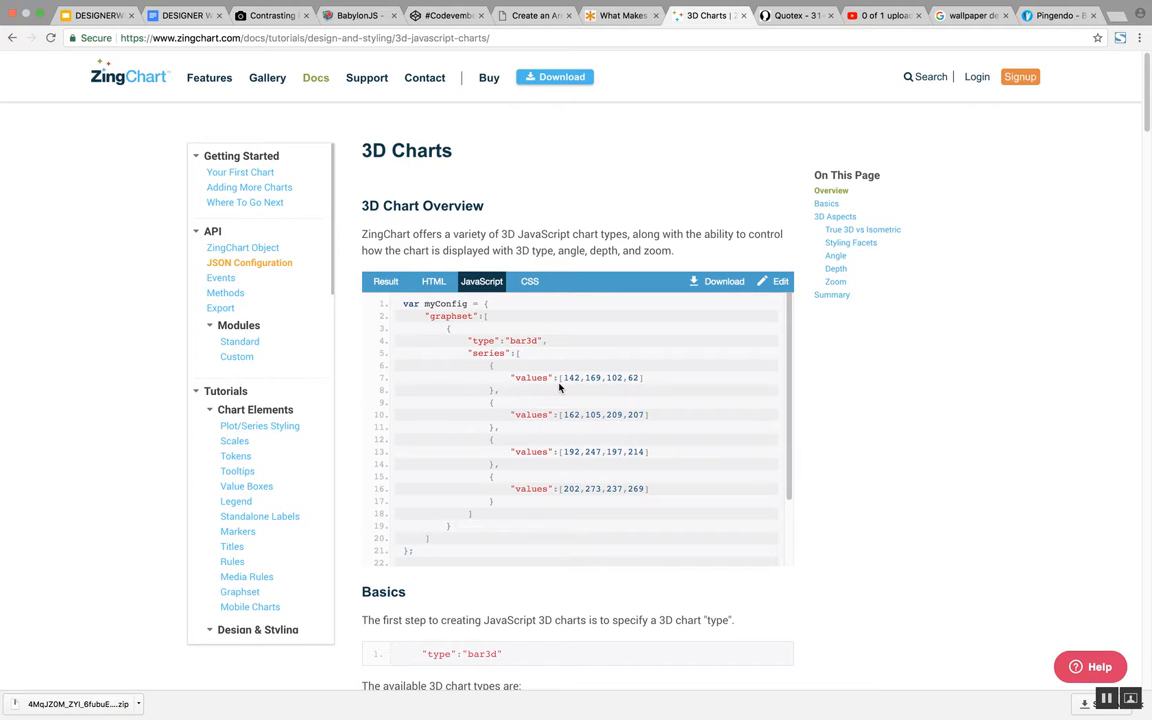
mouse_move(558, 417)
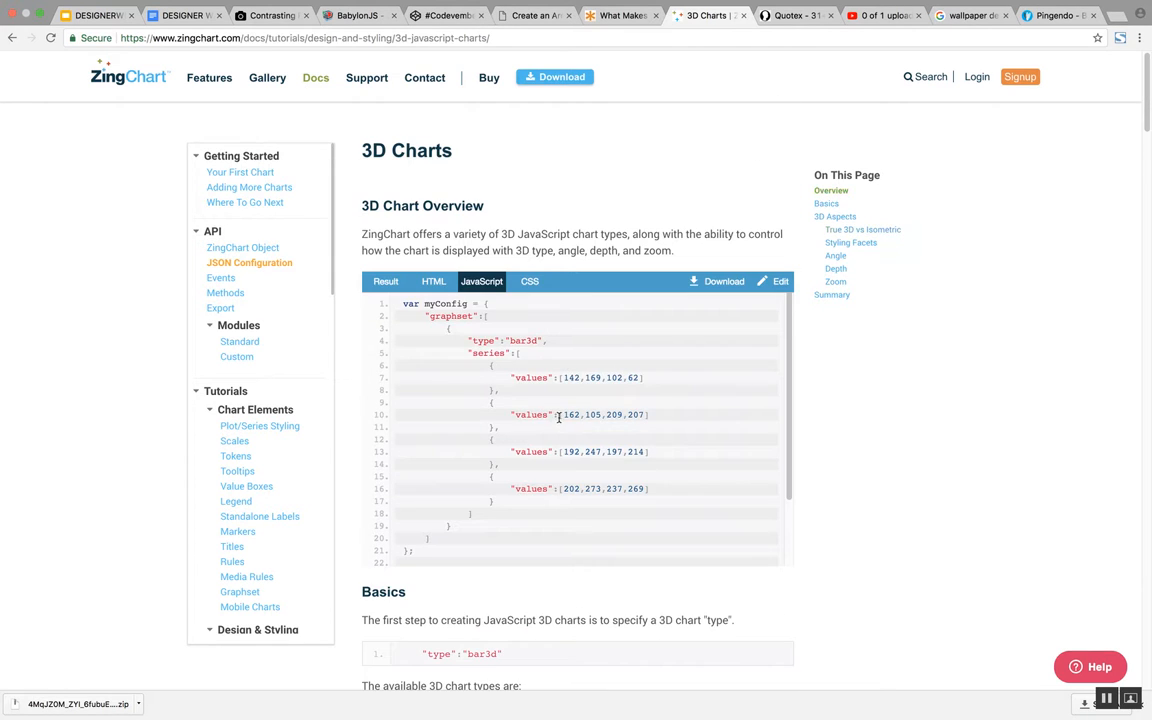
scroll(down, 3)
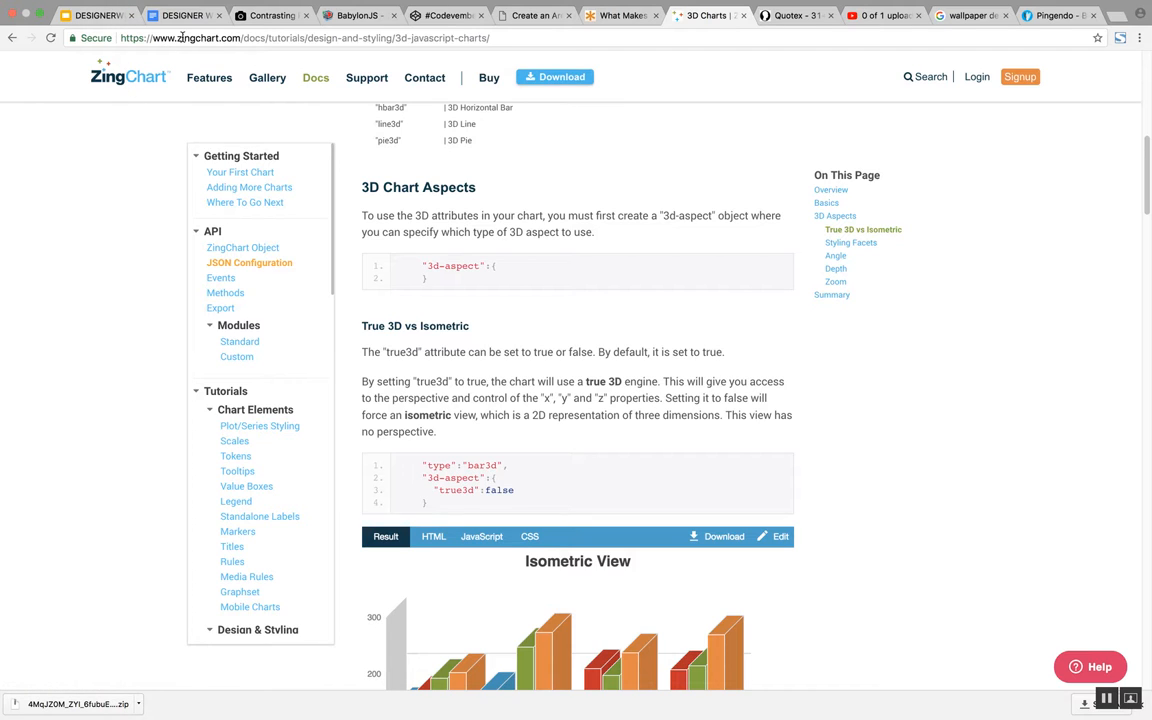
mouse_move(267, 78)
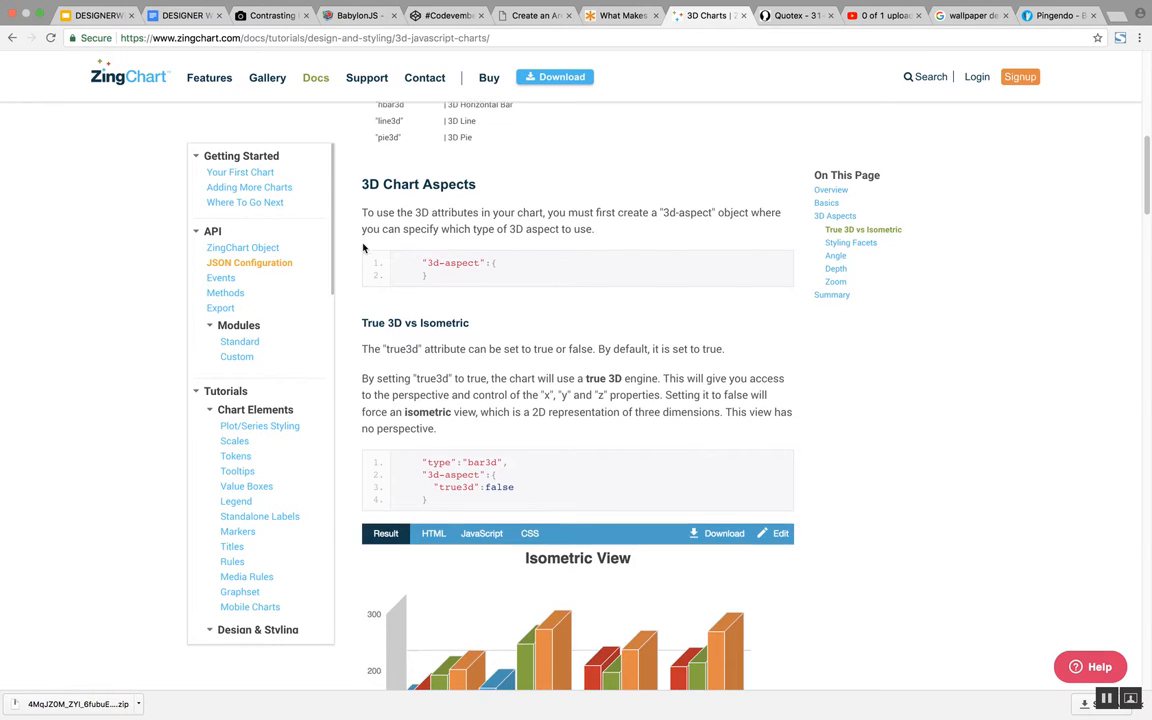
scroll(down, 3)
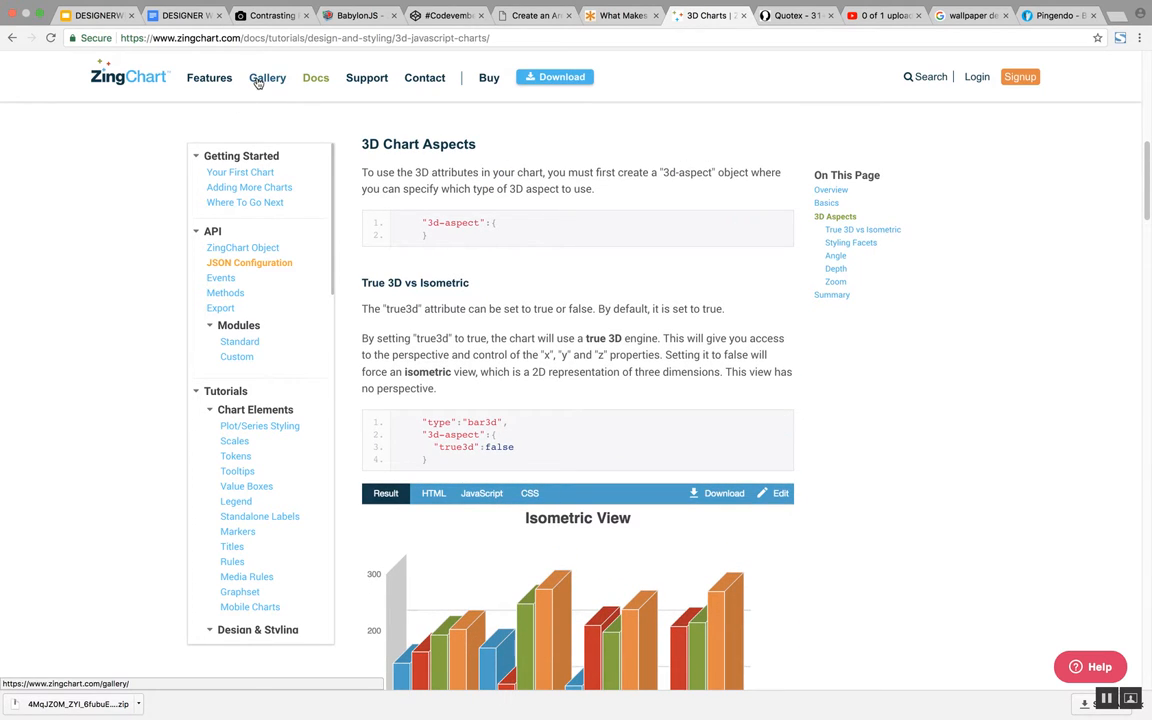
click(267, 77)
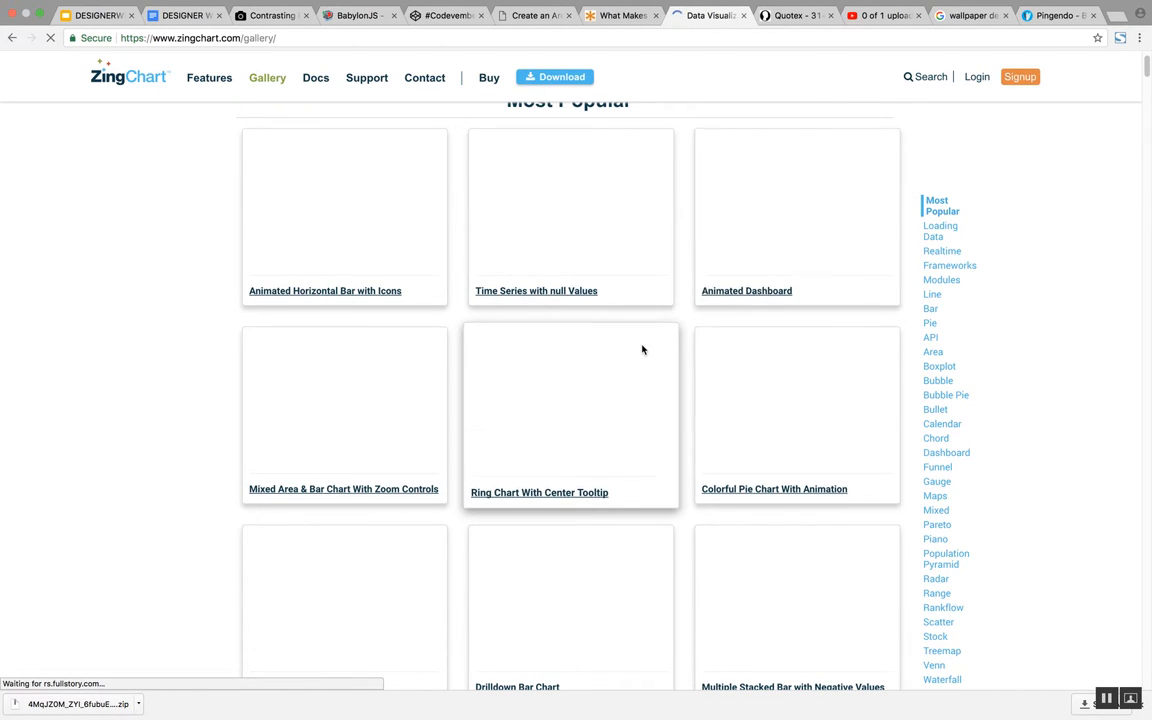
From the Most Popular gallery list, open the Time Series with null Values example and its JavaScript configuration.
scroll(down, 3)
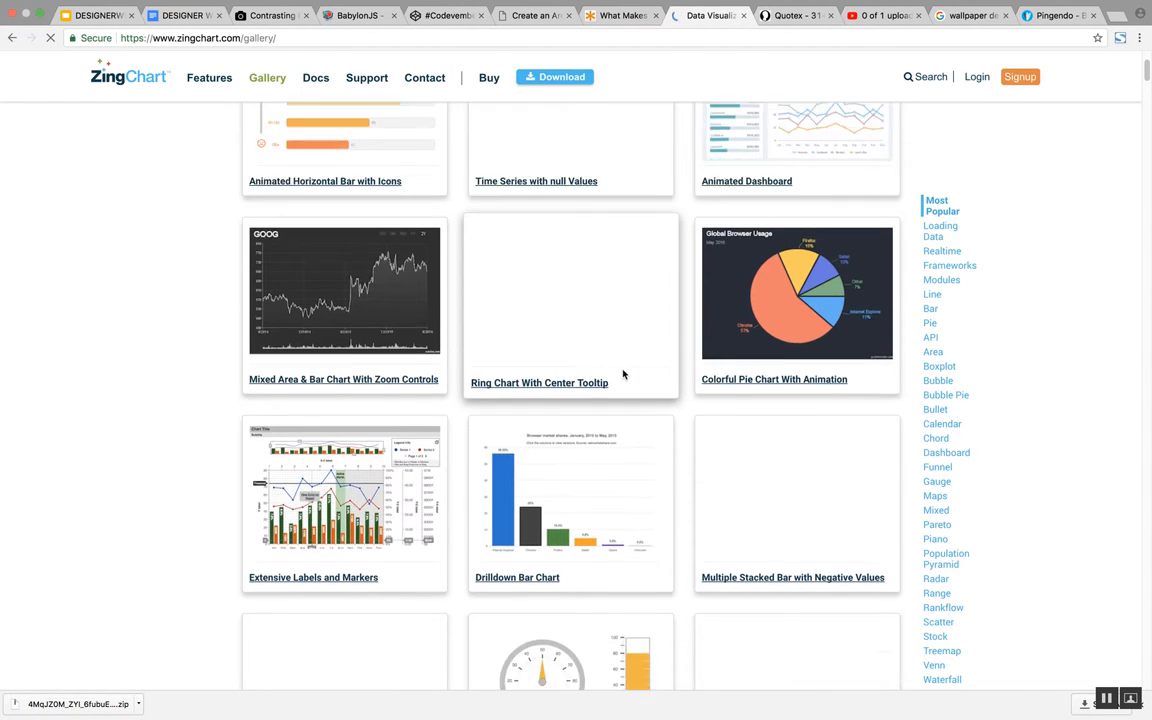
scroll(up, 3)
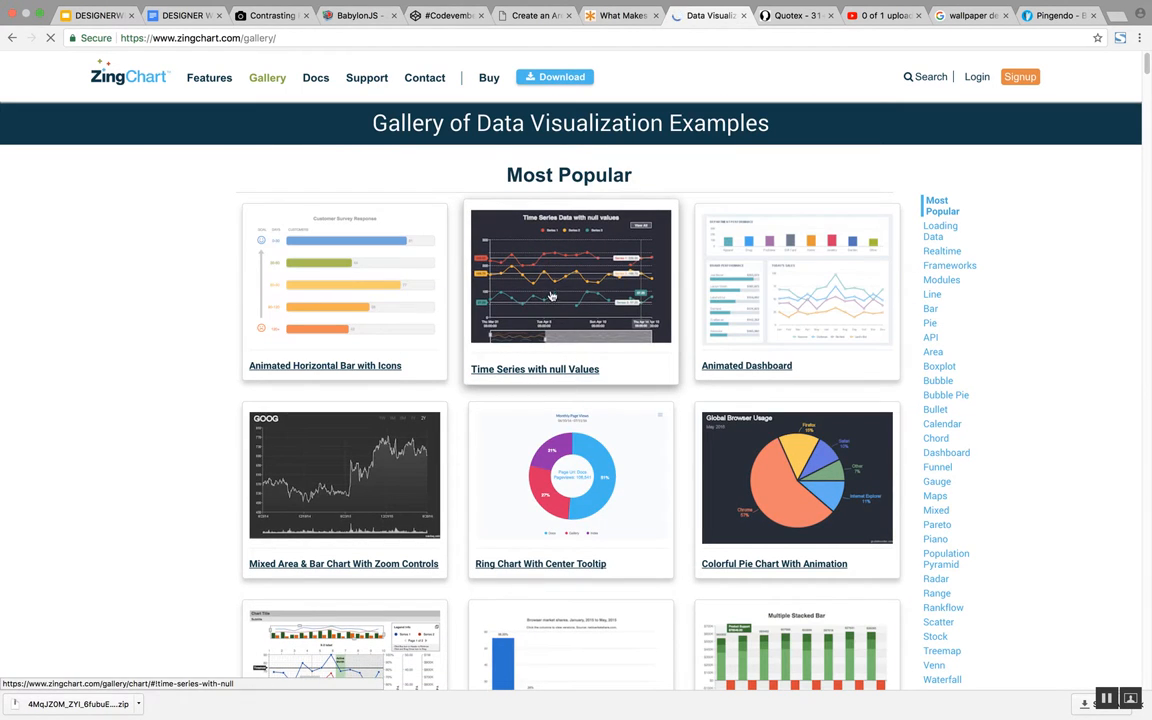
click(570, 274)
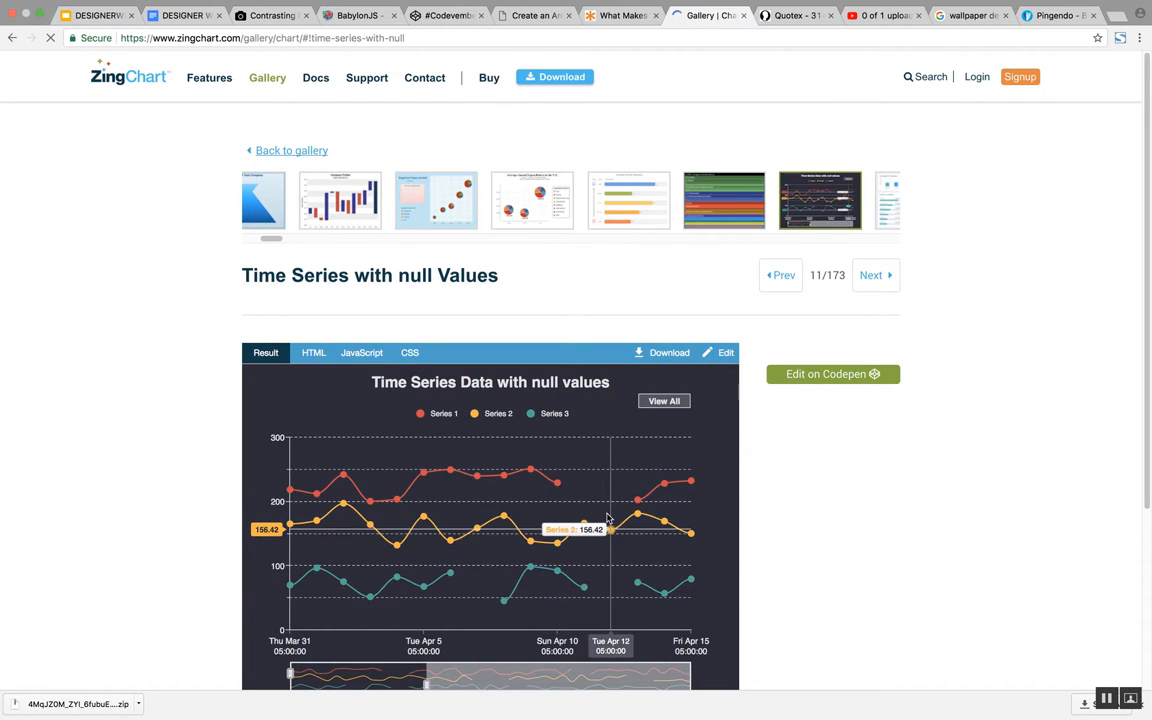
click(314, 352)
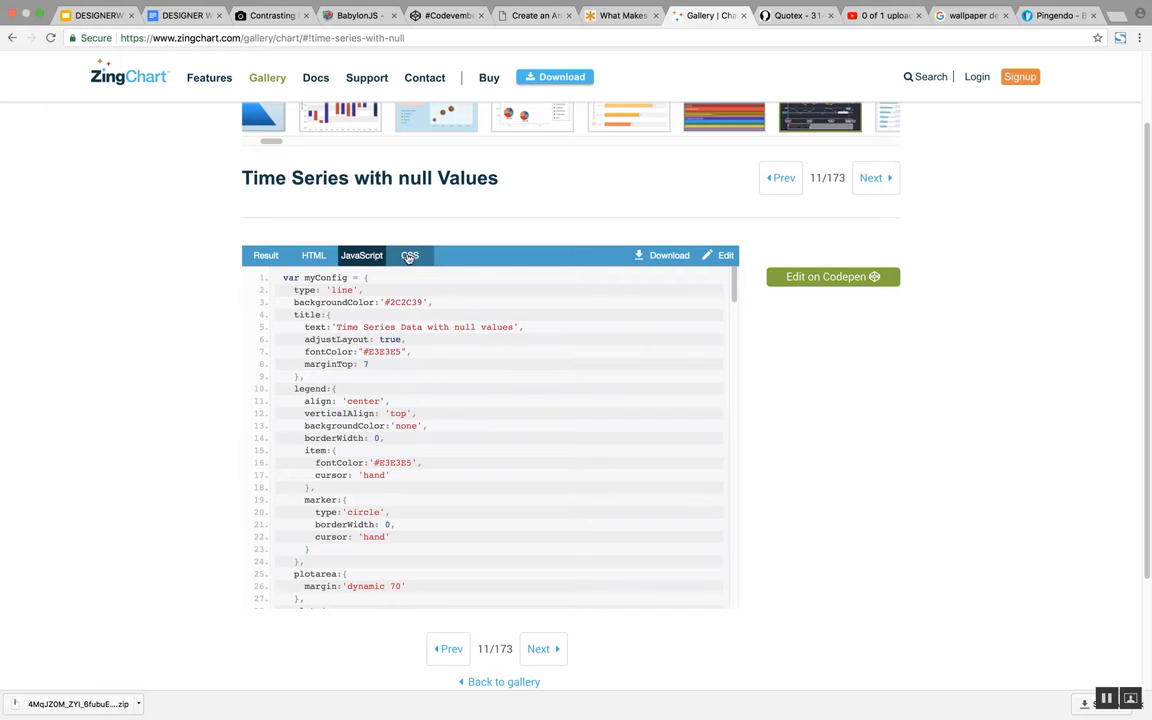
Switch the example's code view from JavaScript to its CSS styles.
click(314, 255)
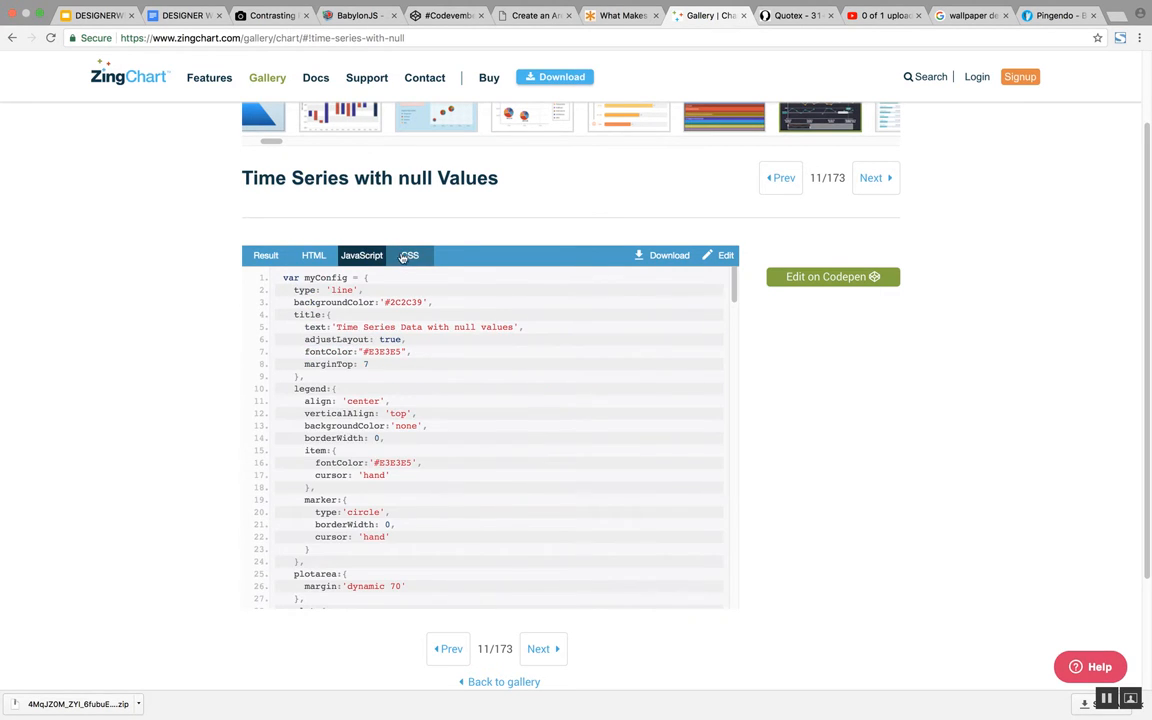
click(409, 255)
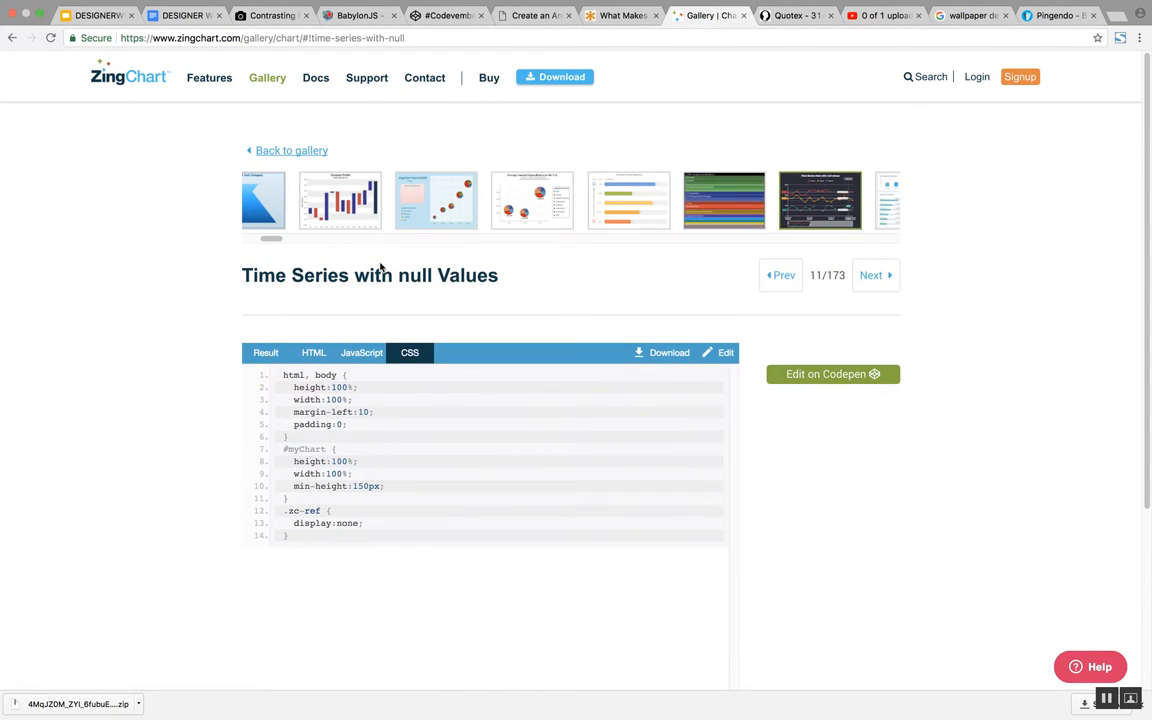
mouse_move(70, 105)
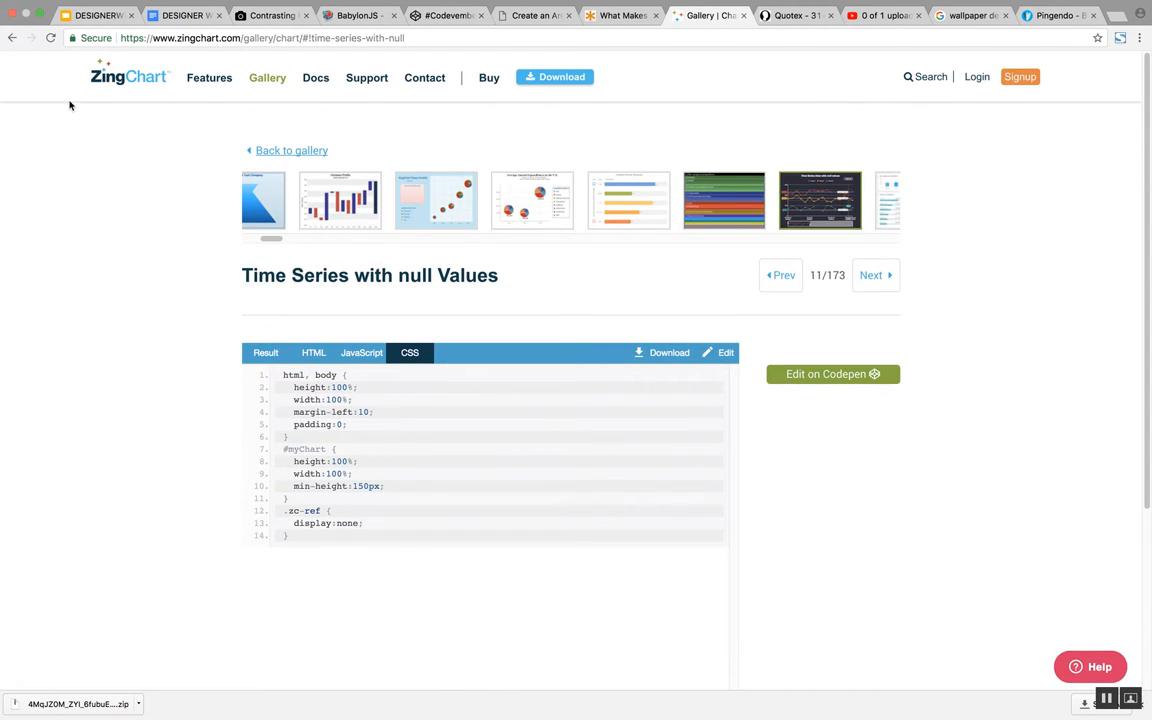